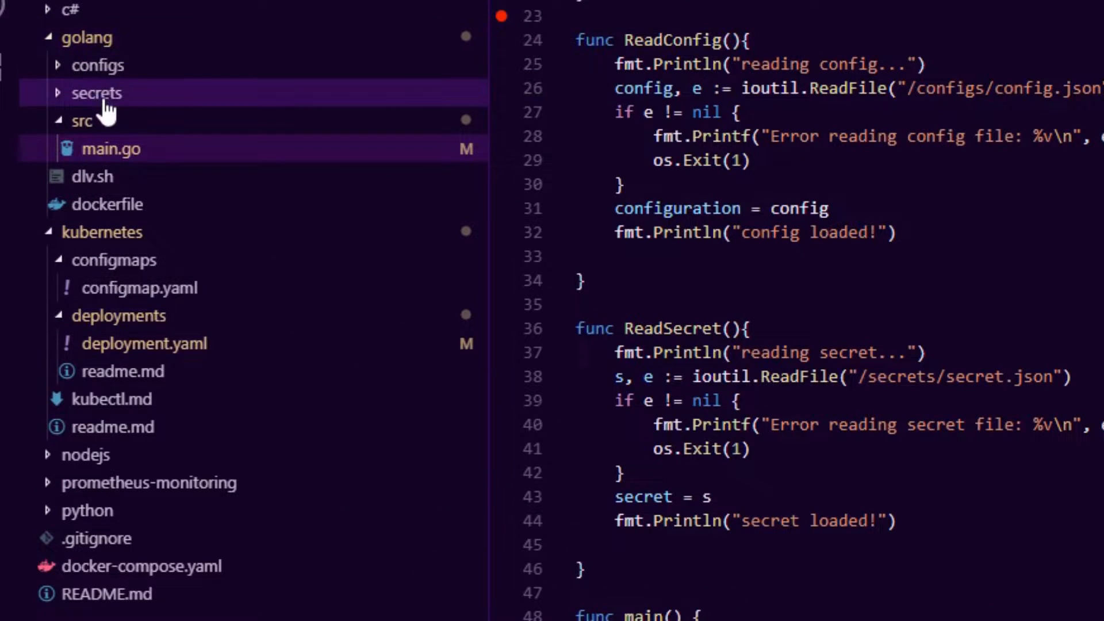
pyautogui.moveTo(103, 120)
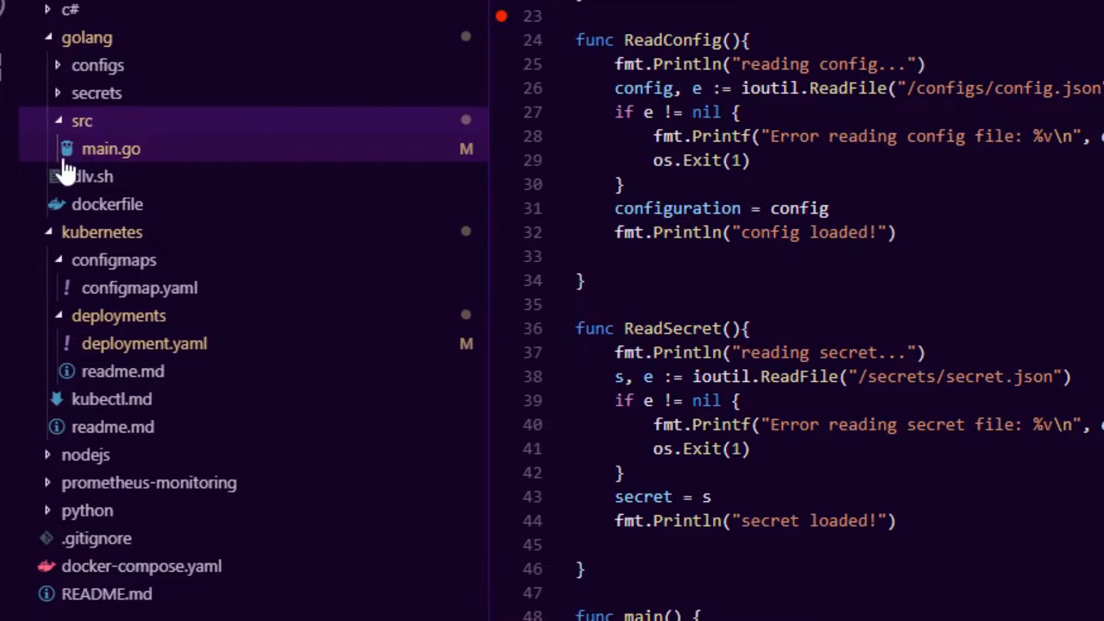
pyautogui.moveTo(99, 98)
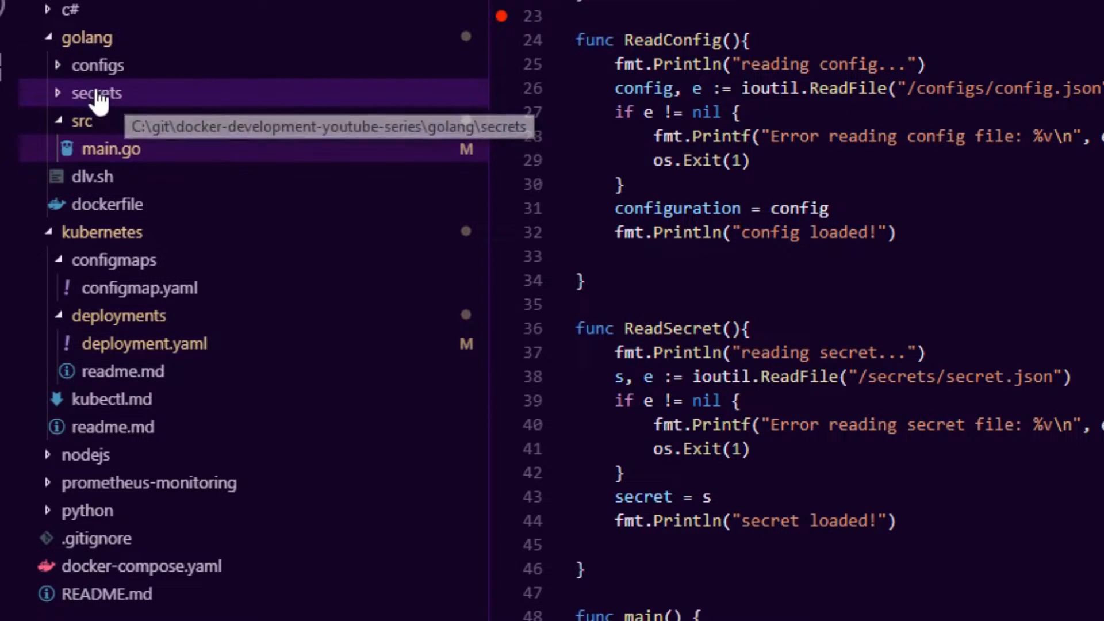
# - View the api_key value in golang's secret.json, then reopen main.go
pyautogui.click(96, 92)
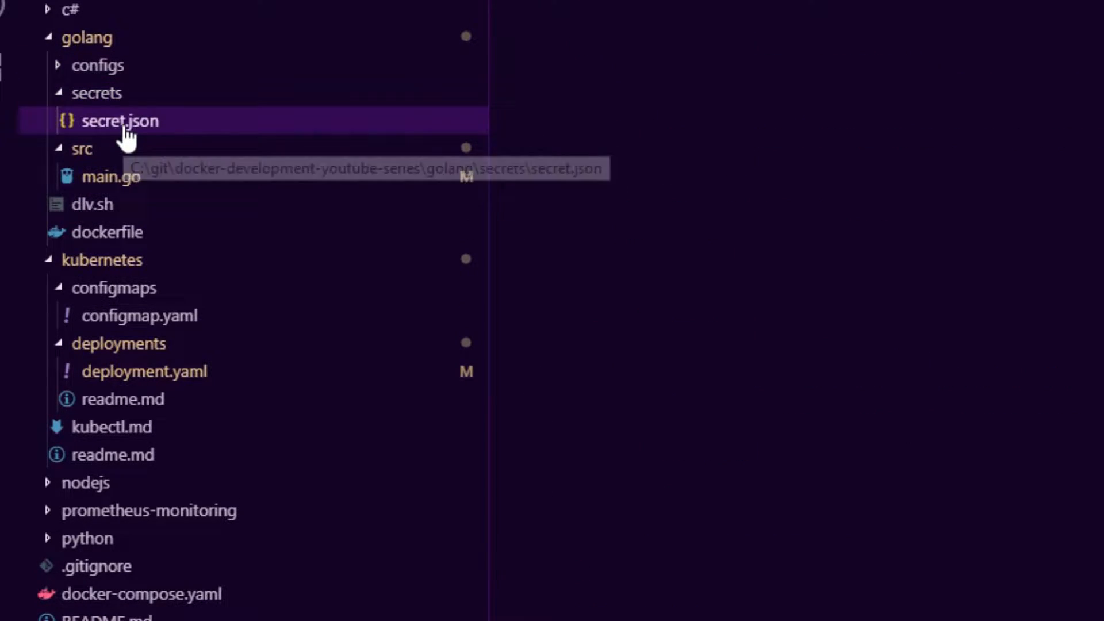
pyautogui.click(118, 121)
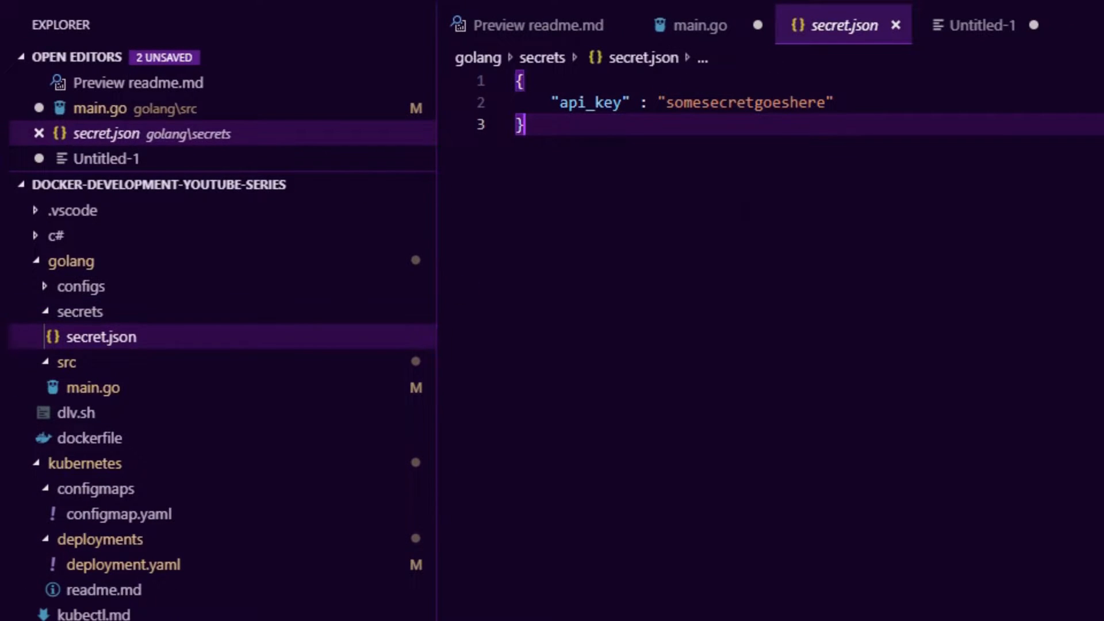
pyautogui.moveTo(103, 389)
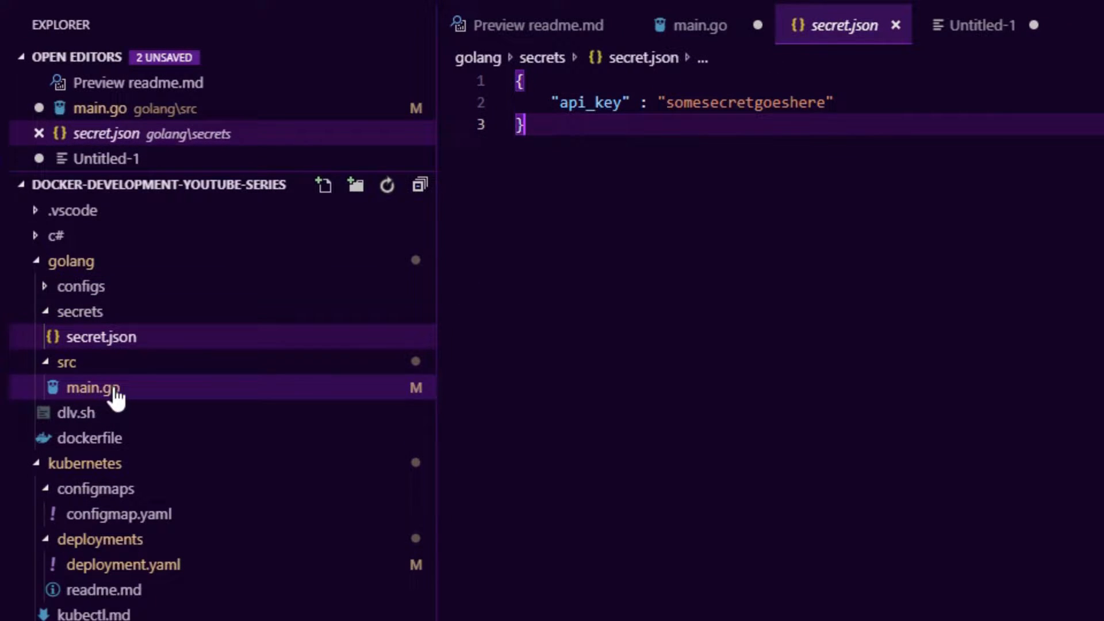
pyautogui.click(92, 387)
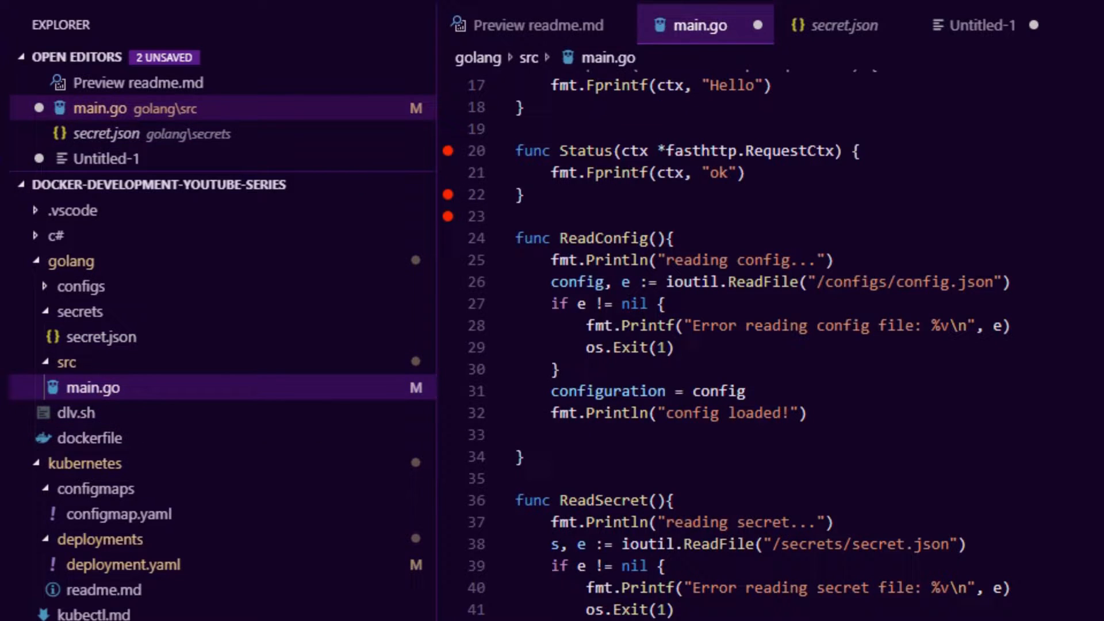
# - Run the docker container mounting the golang configs and secrets folders; terminal prints config loaded
pyautogui.scroll(-3)
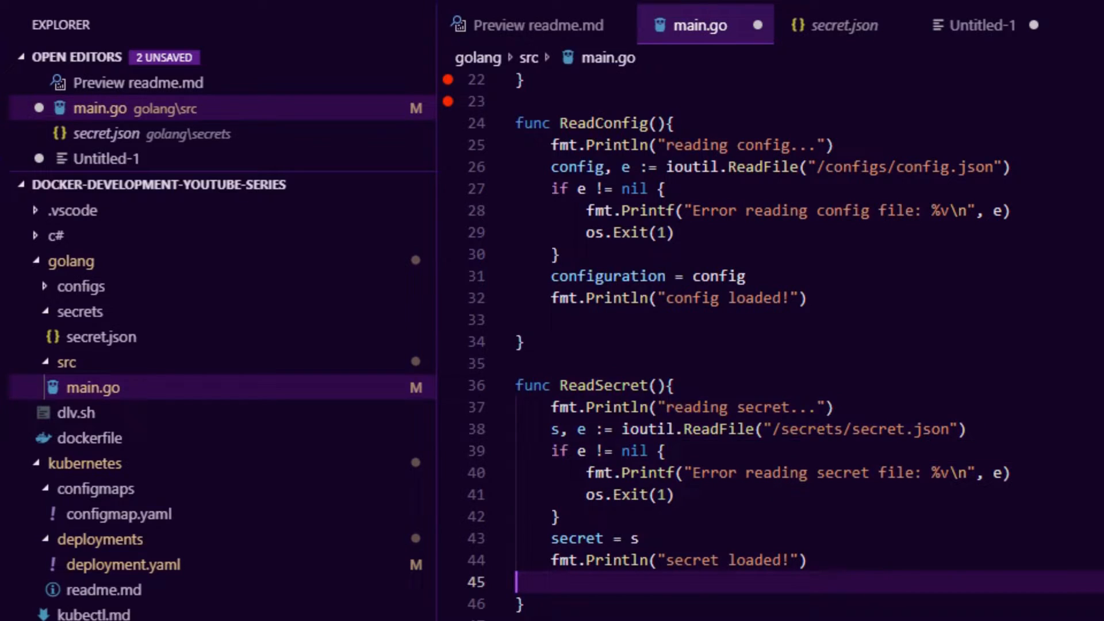
pyautogui.click(605, 429)
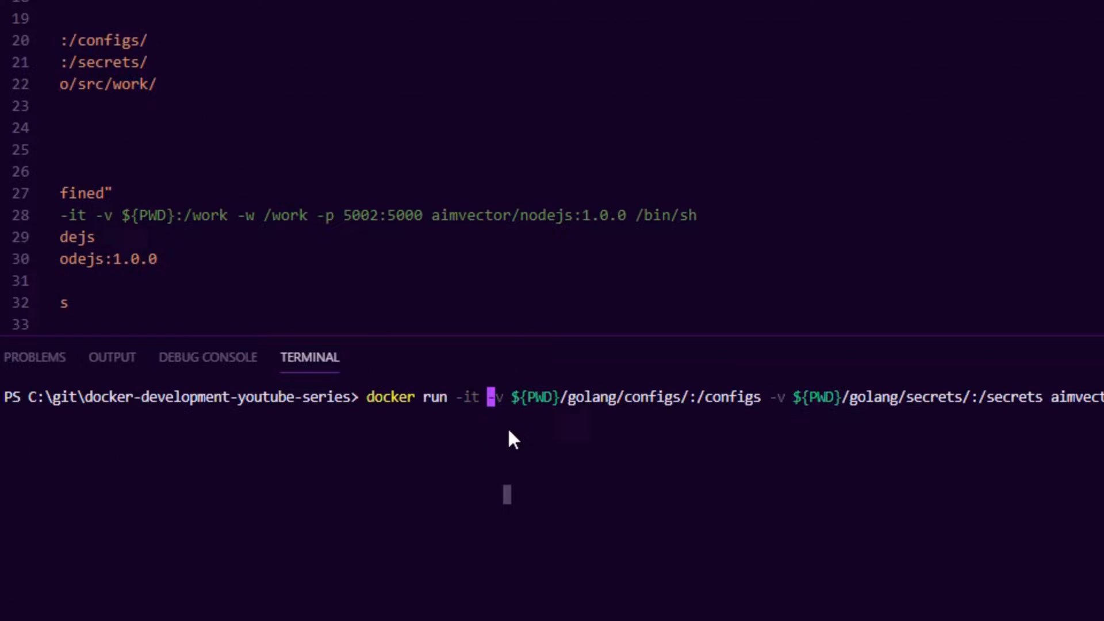
pyautogui.moveTo(788, 410)
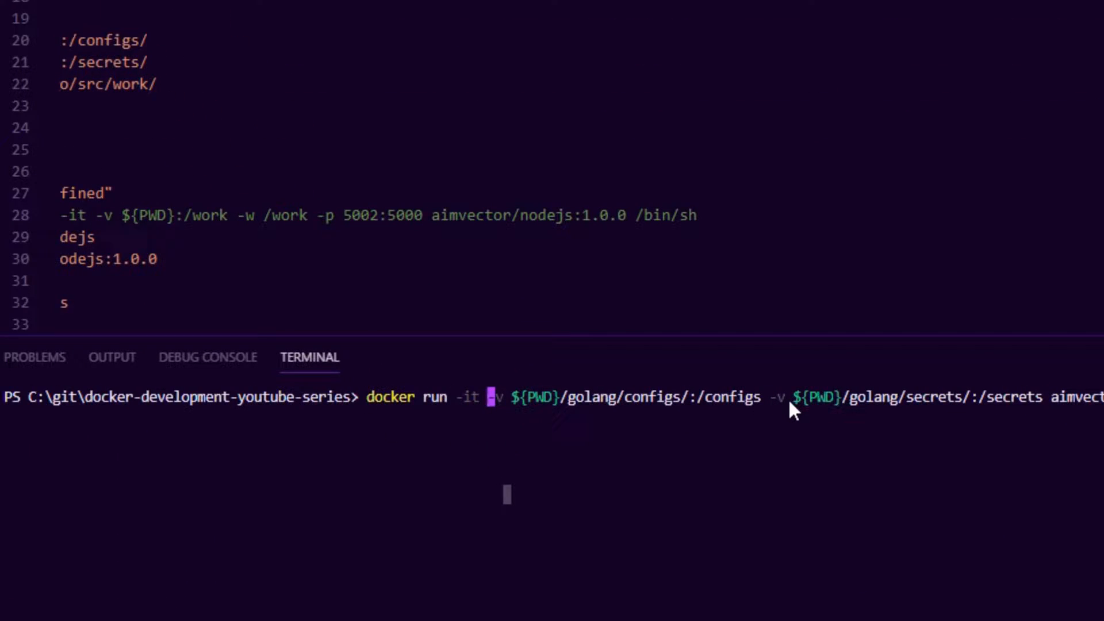
pyautogui.moveTo(999, 427)
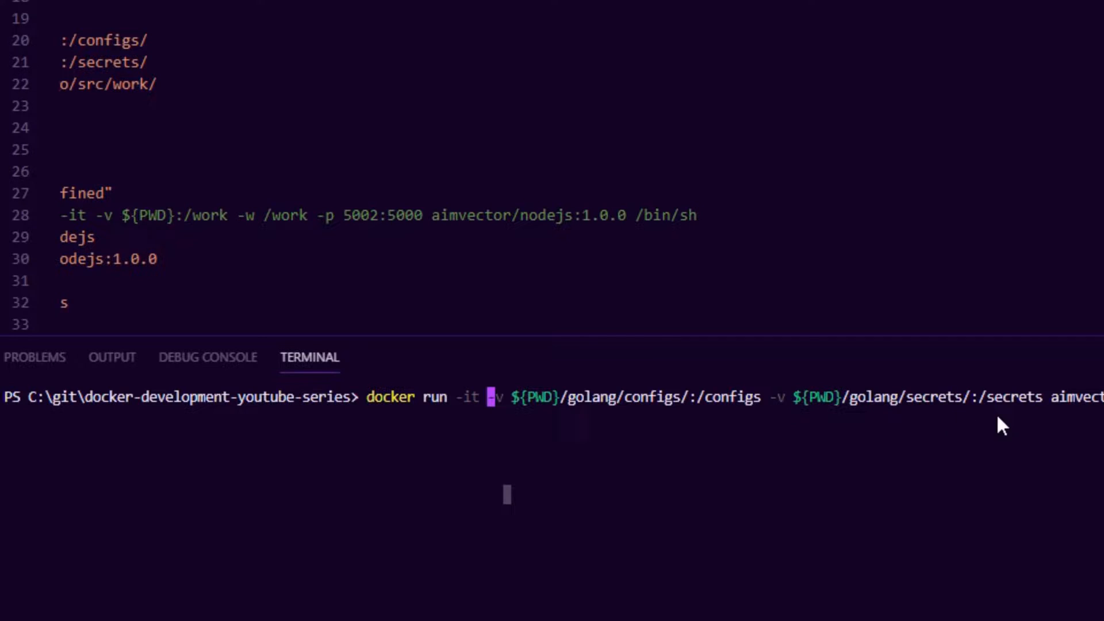
pyautogui.moveTo(1016, 418)
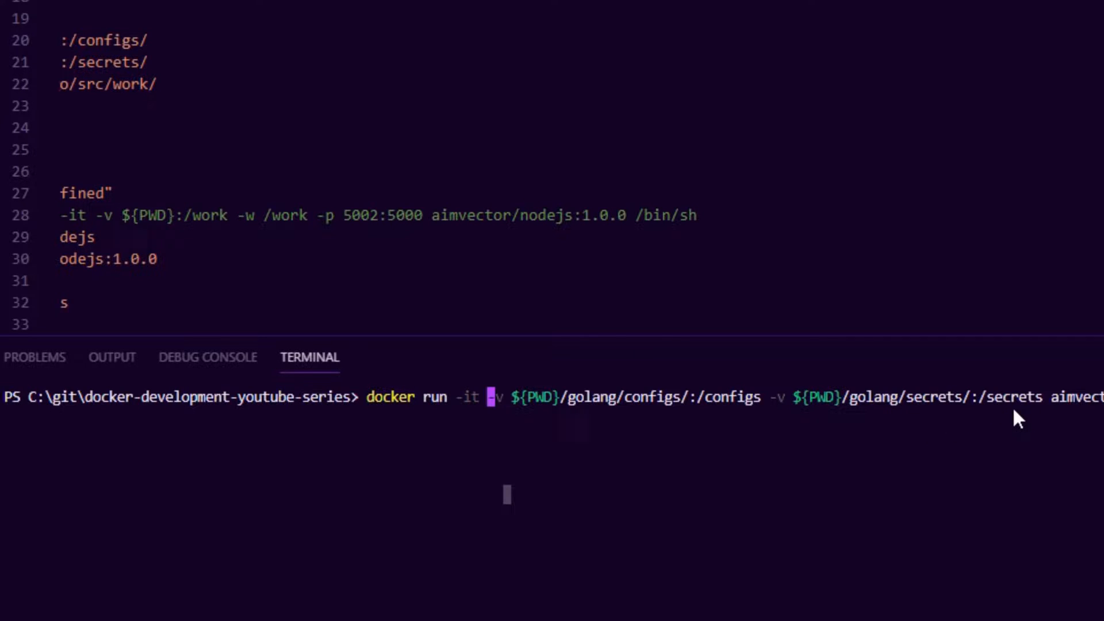
pyautogui.press('Enter')
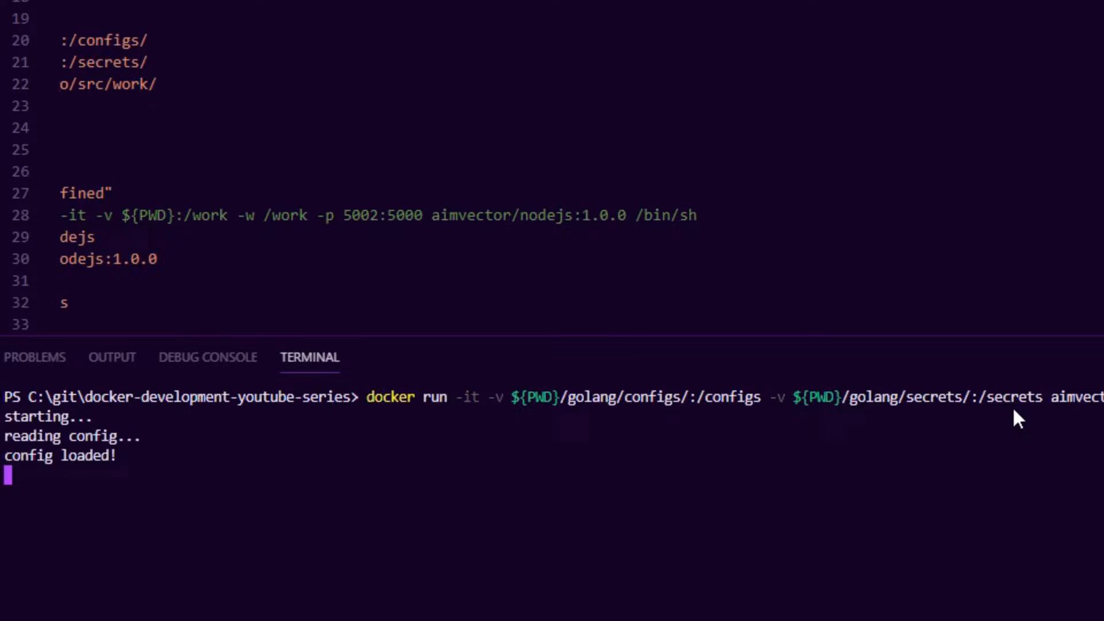
pyautogui.moveTo(45, 437)
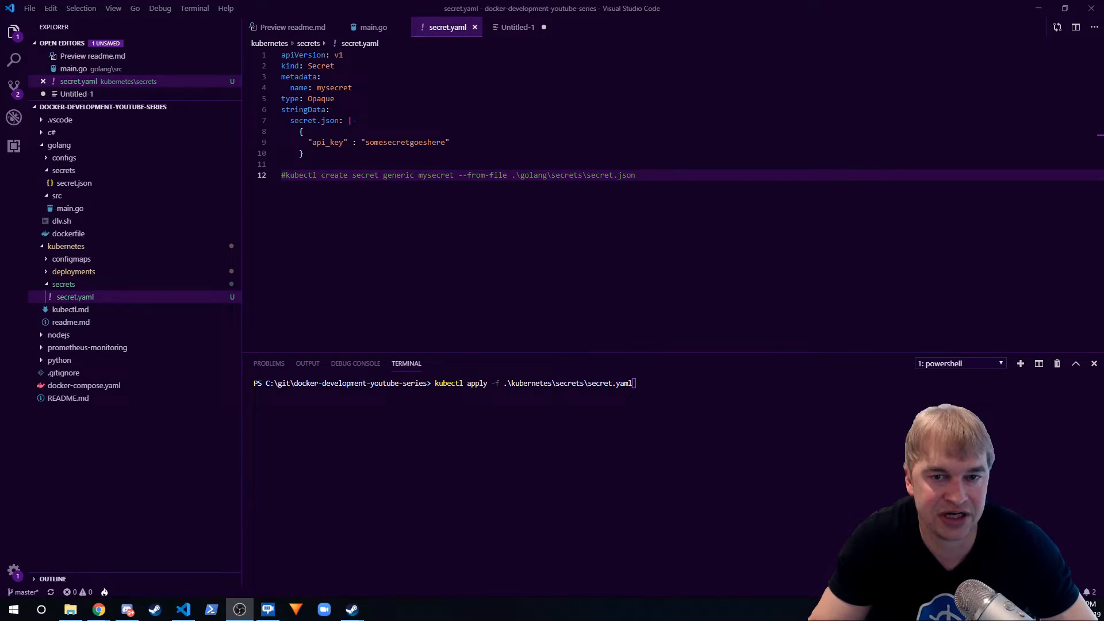
pyautogui.moveTo(65, 246)
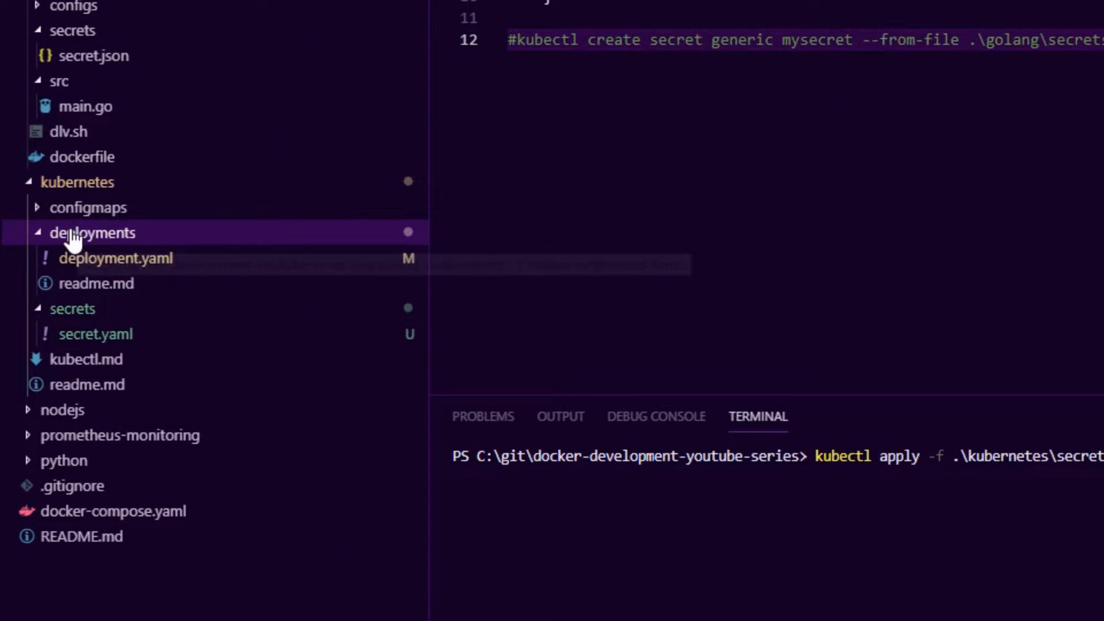
# - Show the kubernetes secrets/secret.yaml manifest defining mysecret with the api_key JSON
pyautogui.click(92, 232)
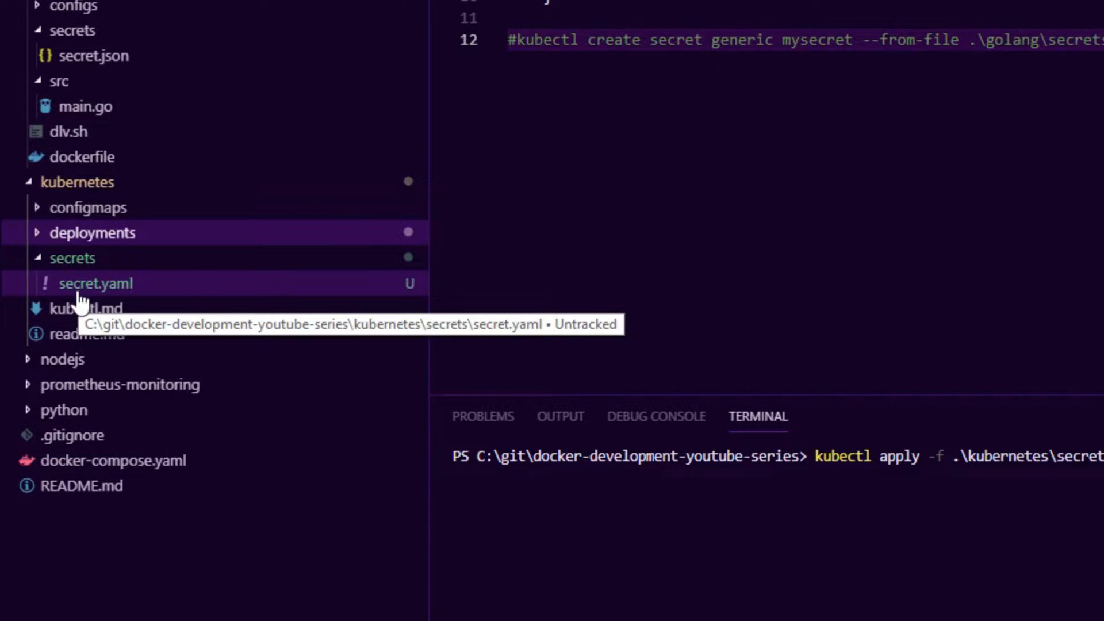
pyautogui.click(97, 283)
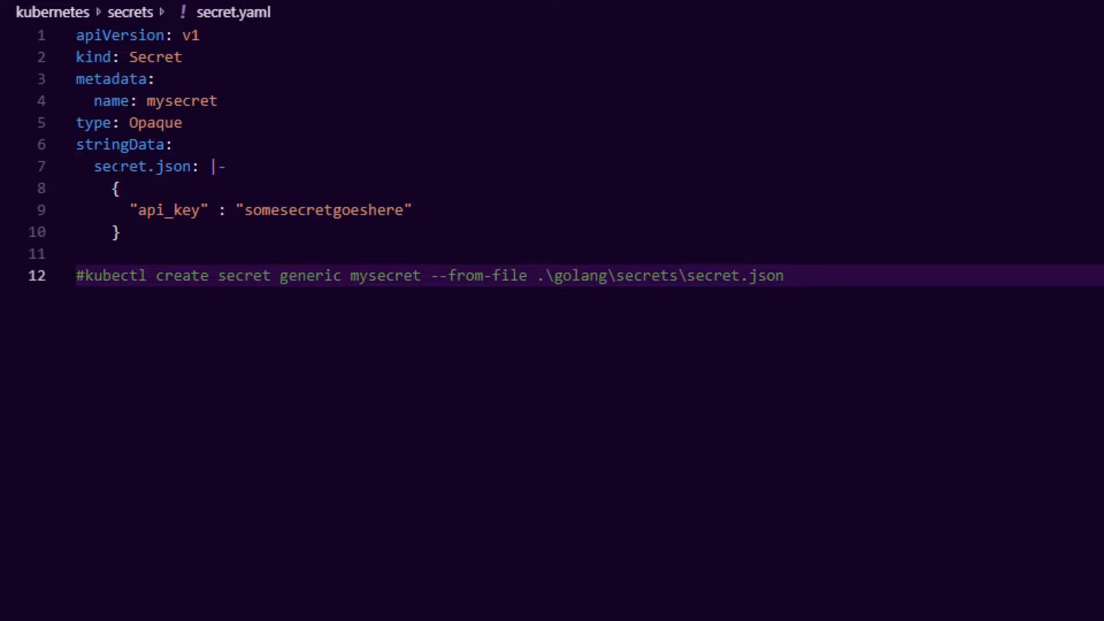
pyautogui.doubleClick(117, 166)
pyautogui.write('kubectl apply -f .\\kubernetes\\secrets\\secret.yaml')
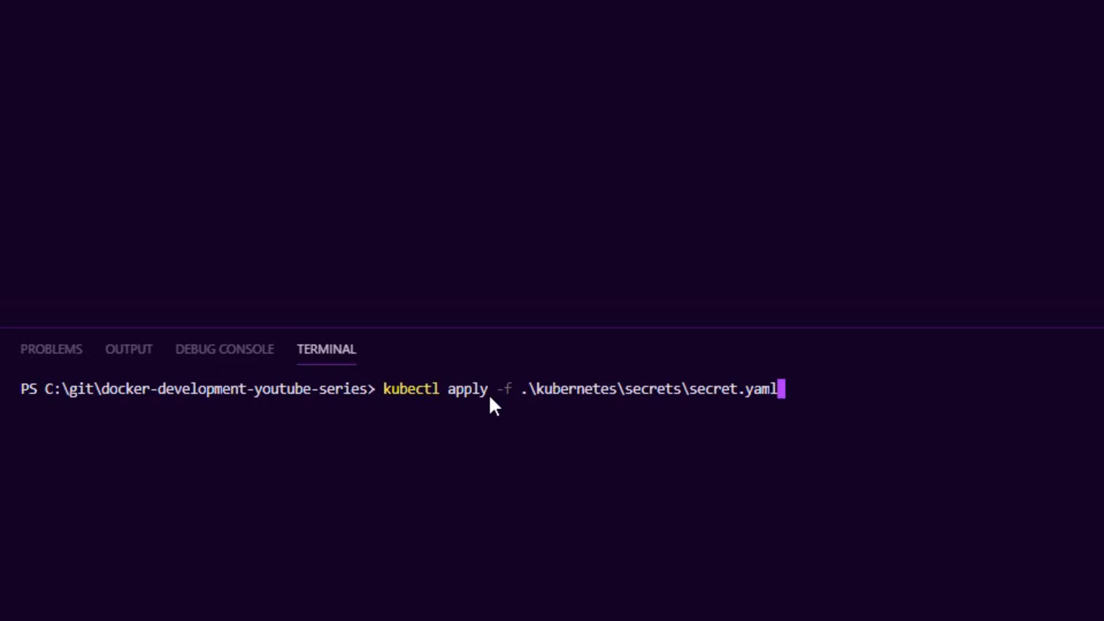
pyautogui.moveTo(849, 434)
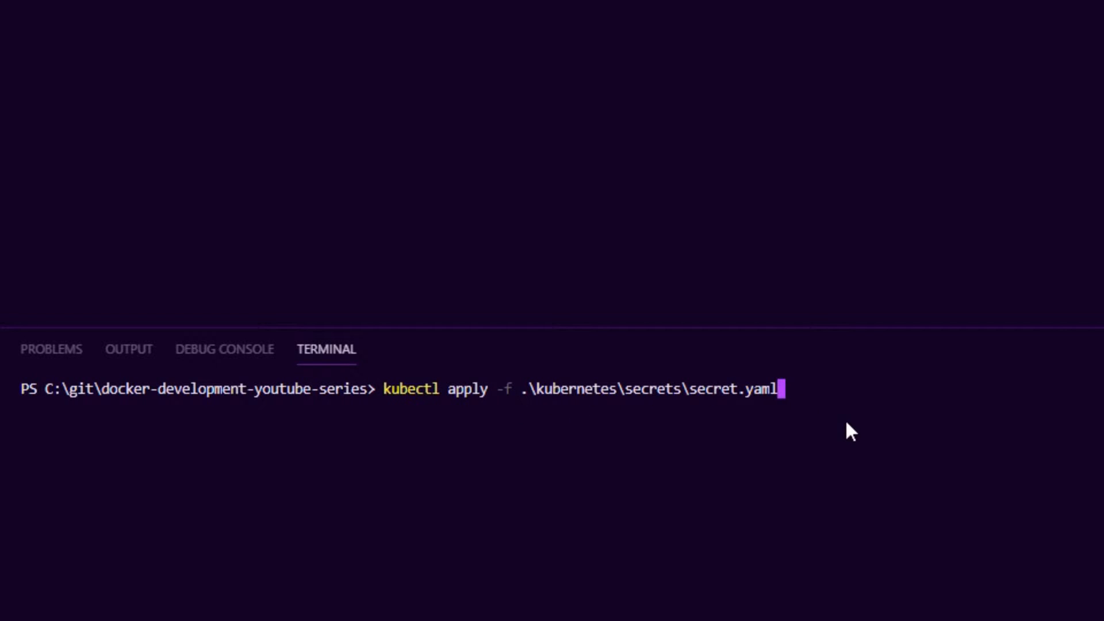
# - Apply secret.yaml creating mysecret, then leave 'kubectl create secret generic mysecret --from-file .\golang\secrets\secret.json' unrun
pyautogui.press('Enter')
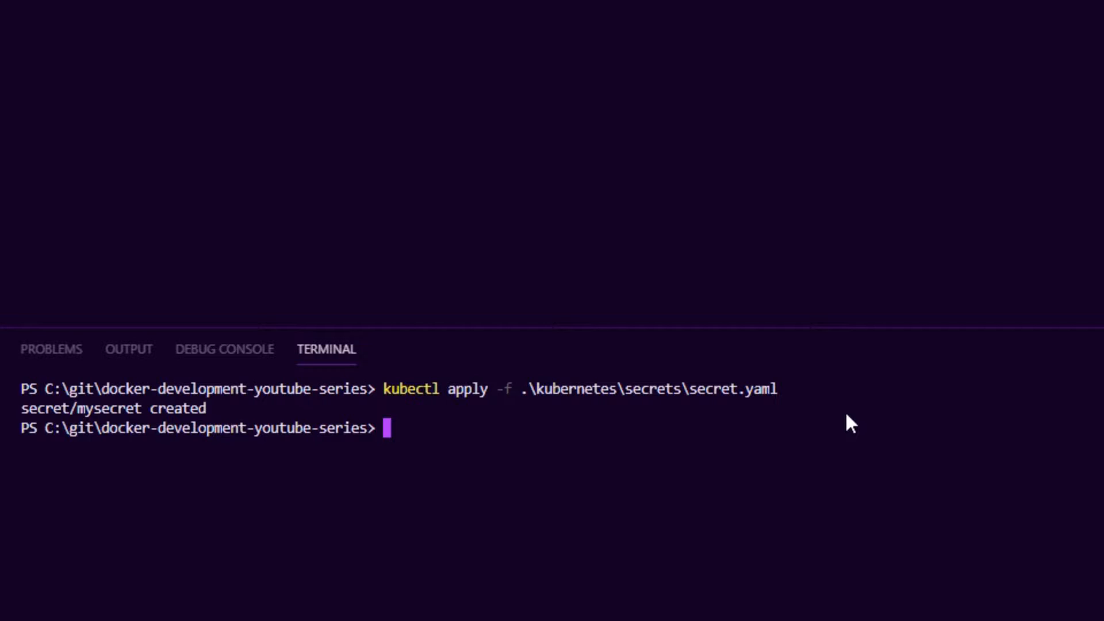
pyautogui.write('kubectl get secrets')
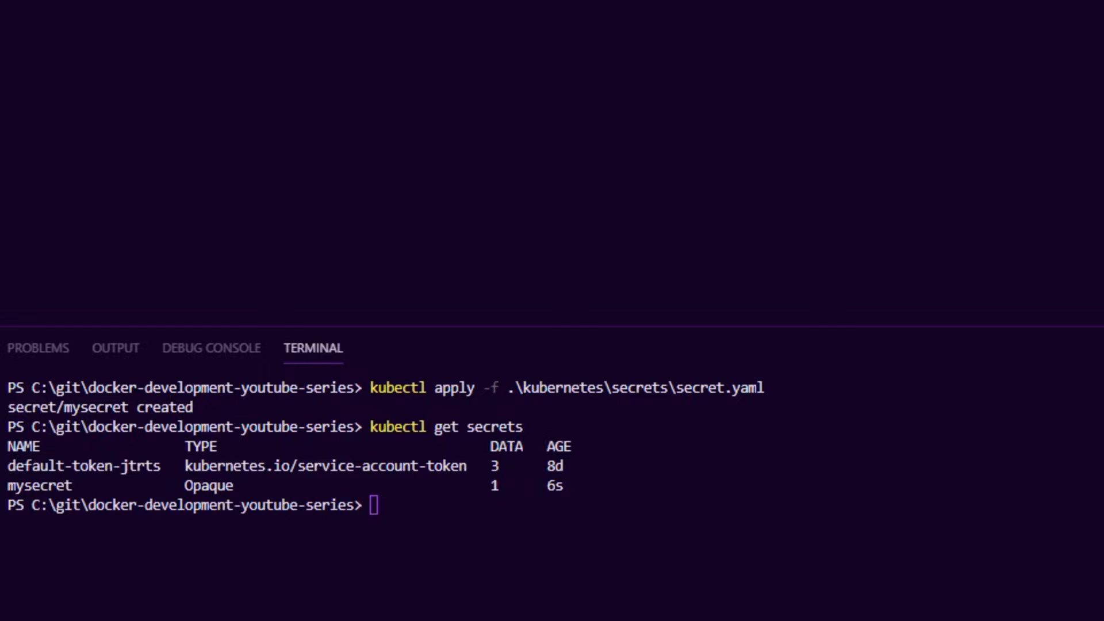
pyautogui.write('kubectl create secret generic mysecret --from-file .\\golang\\secrets\\secret.json')
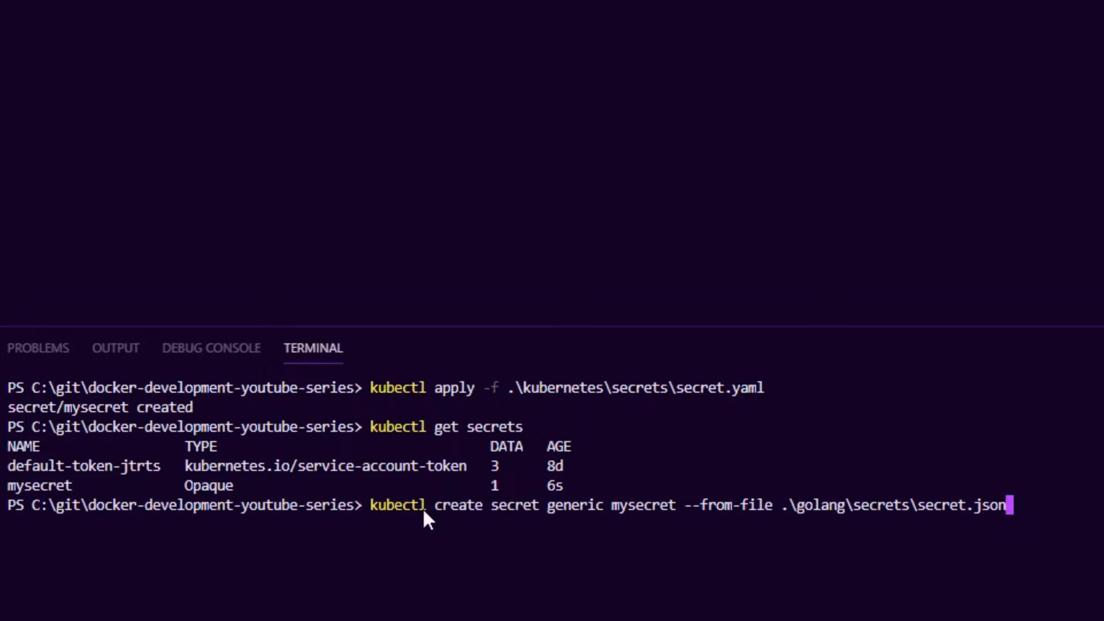
pyautogui.moveTo(575, 524)
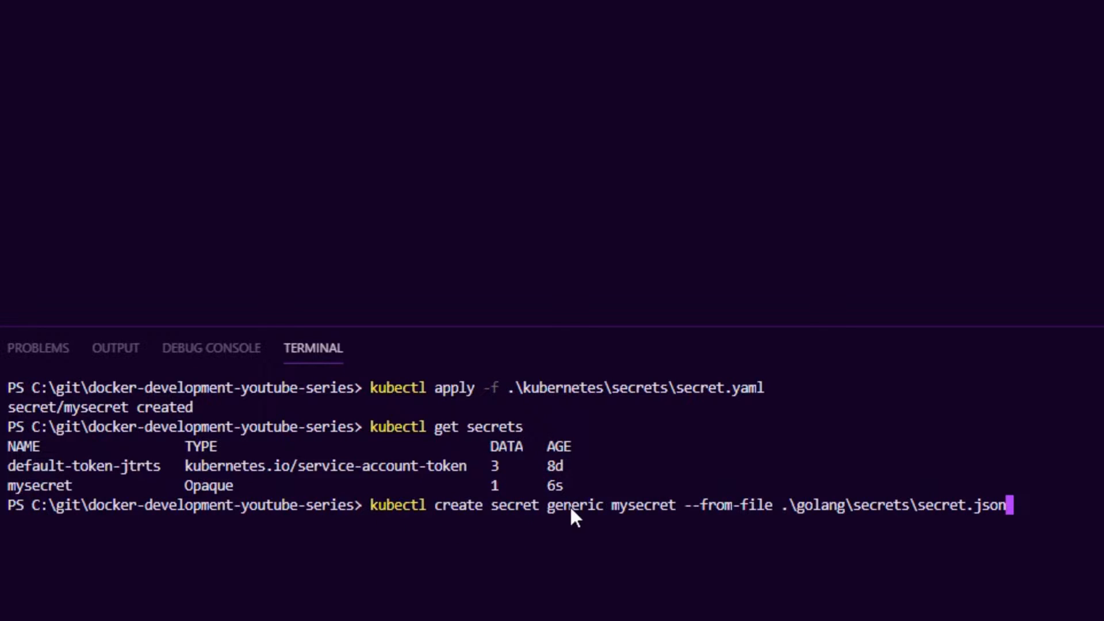
pyautogui.moveTo(591, 545)
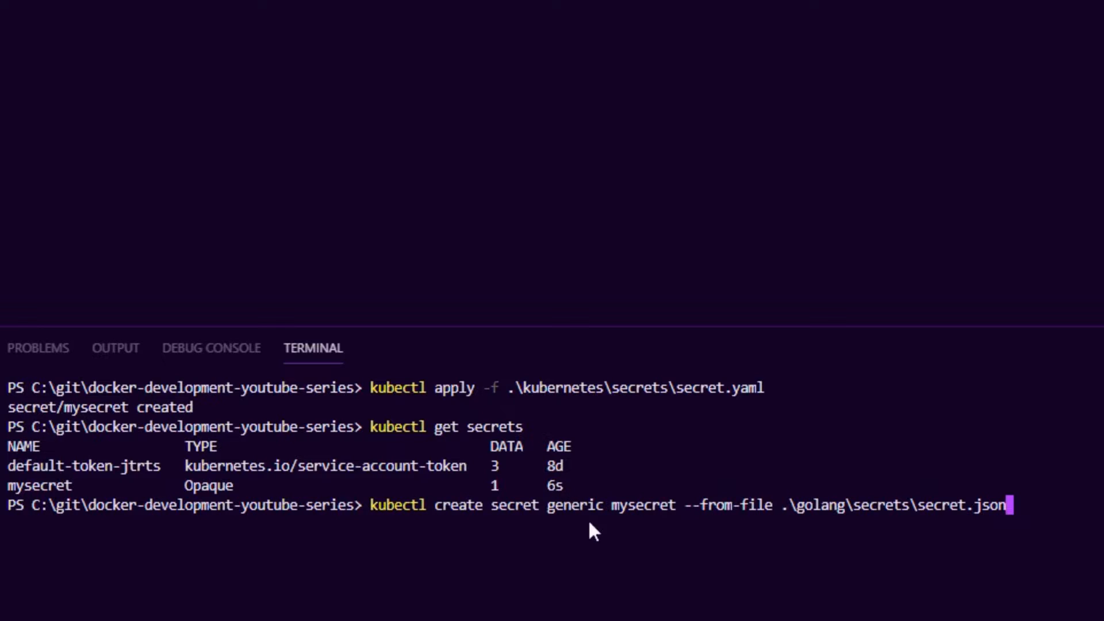
pyautogui.moveTo(616, 512)
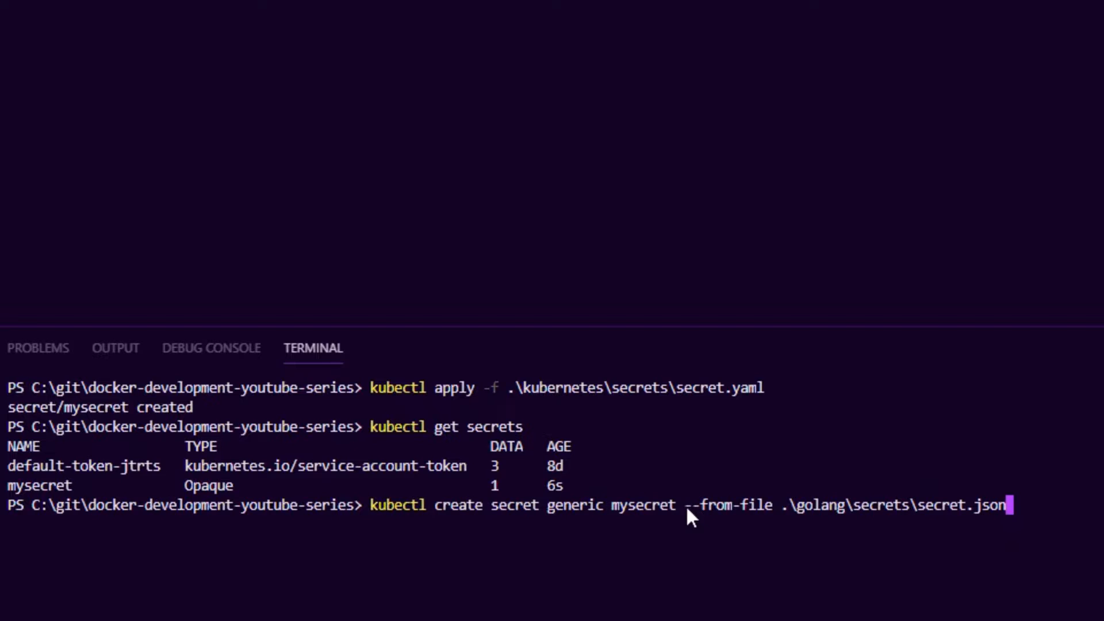
pyautogui.moveTo(892, 533)
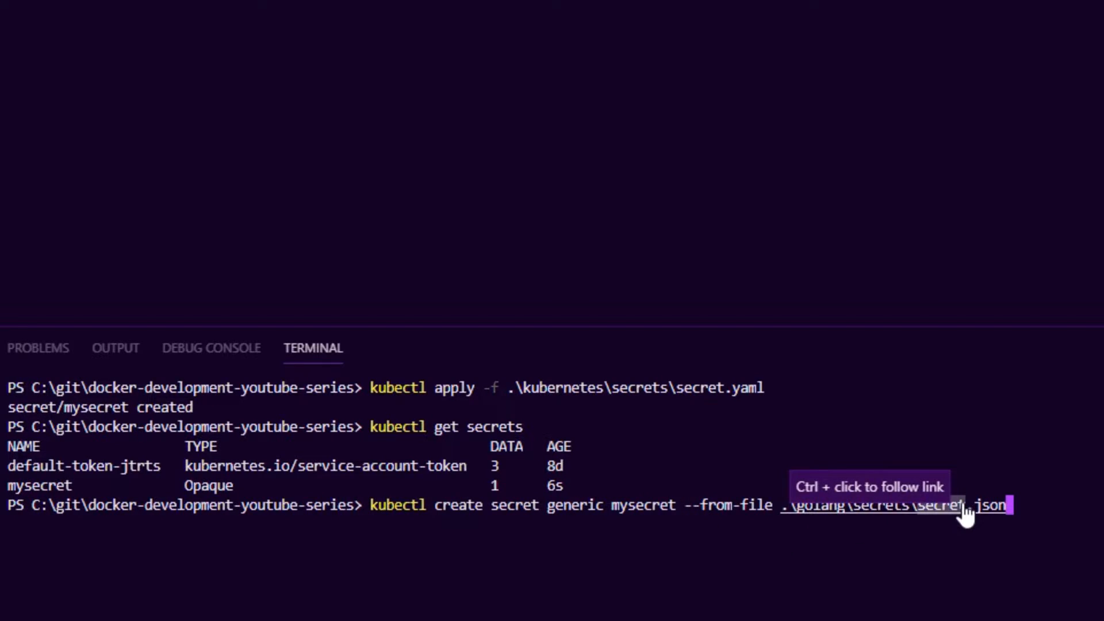
pyautogui.moveTo(1019, 568)
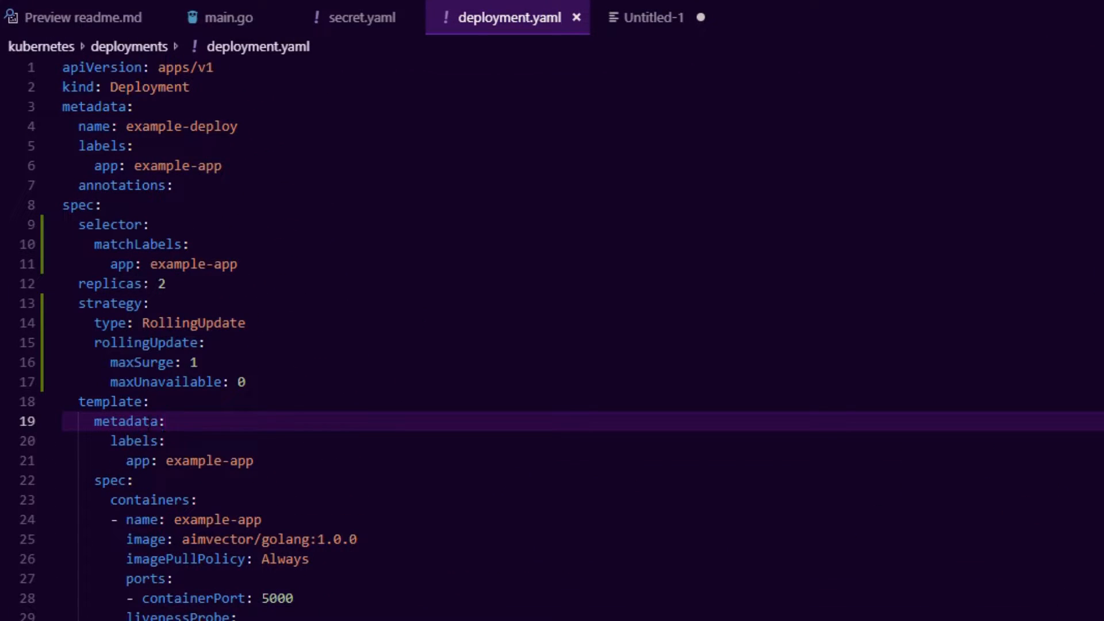
# - Correct the volume name to secret-volume and the secret key to secretName mysecret, mounted at /secrets/
pyautogui.scroll(-3)
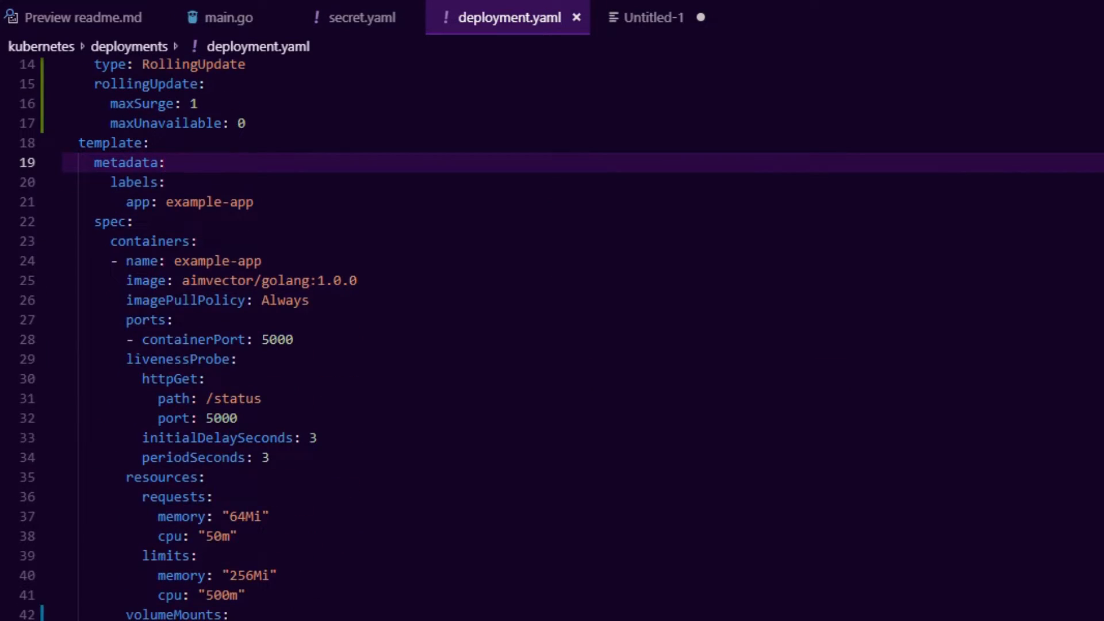
pyautogui.moveTo(116, 260); pyautogui.dragTo(229, 614)
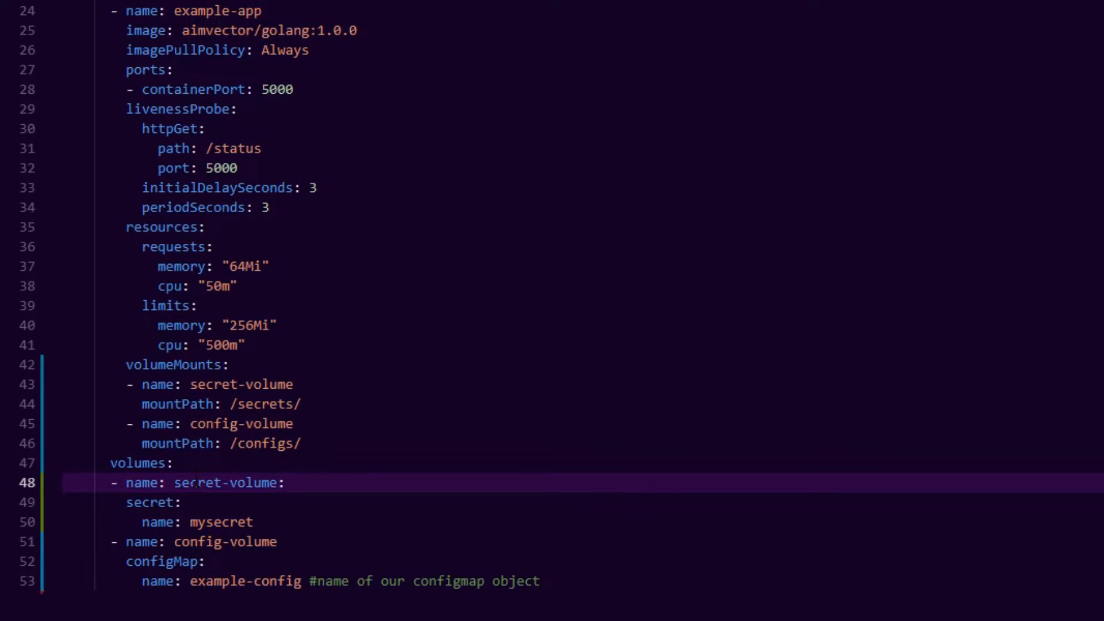
pyautogui.press('Backspace')
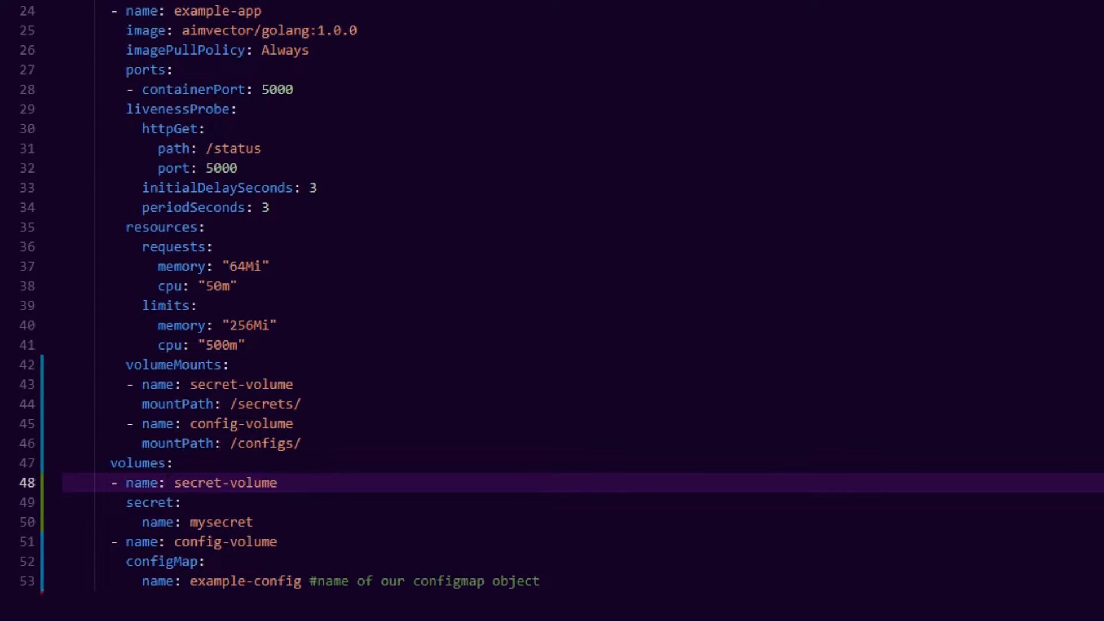
pyautogui.doubleClick(251, 482)
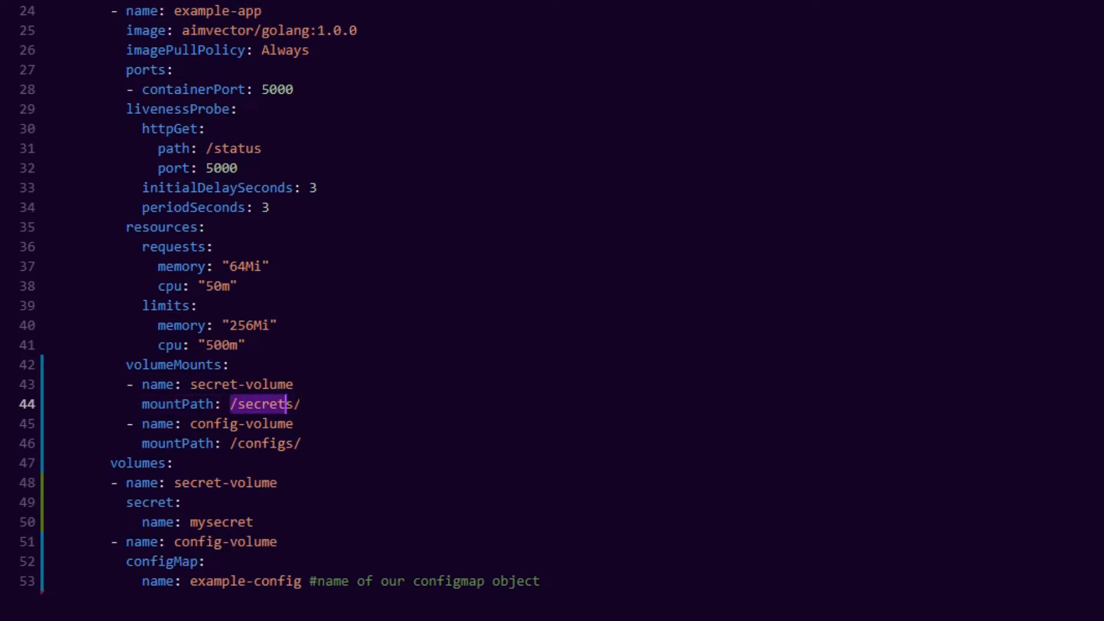
pyautogui.doubleClick(262, 405)
pyautogui.write('secretN')
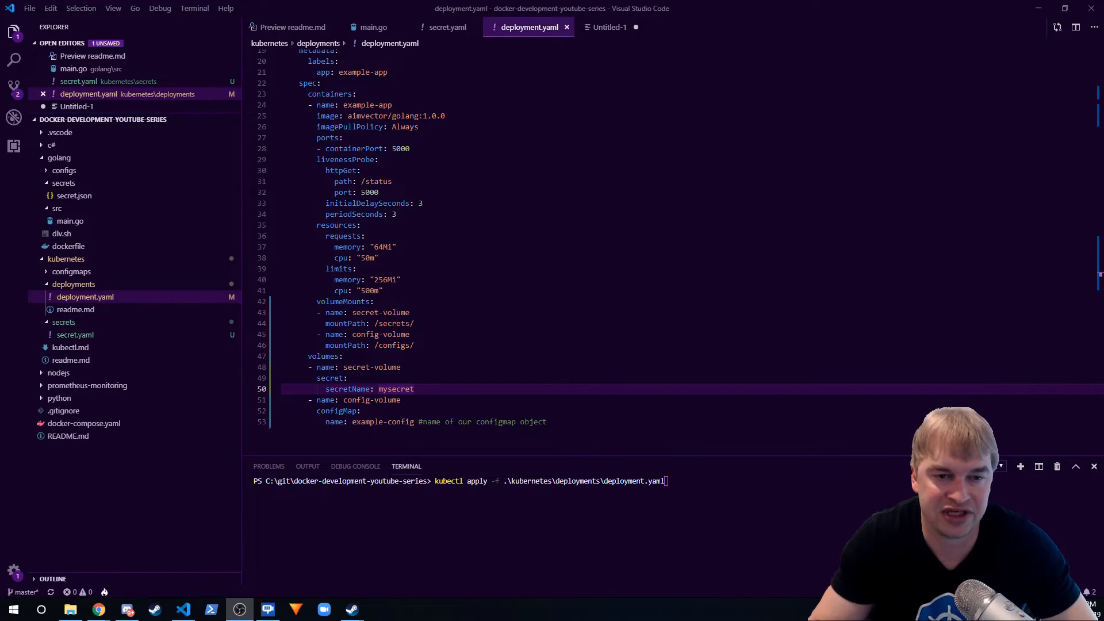
pyautogui.moveTo(463, 490)
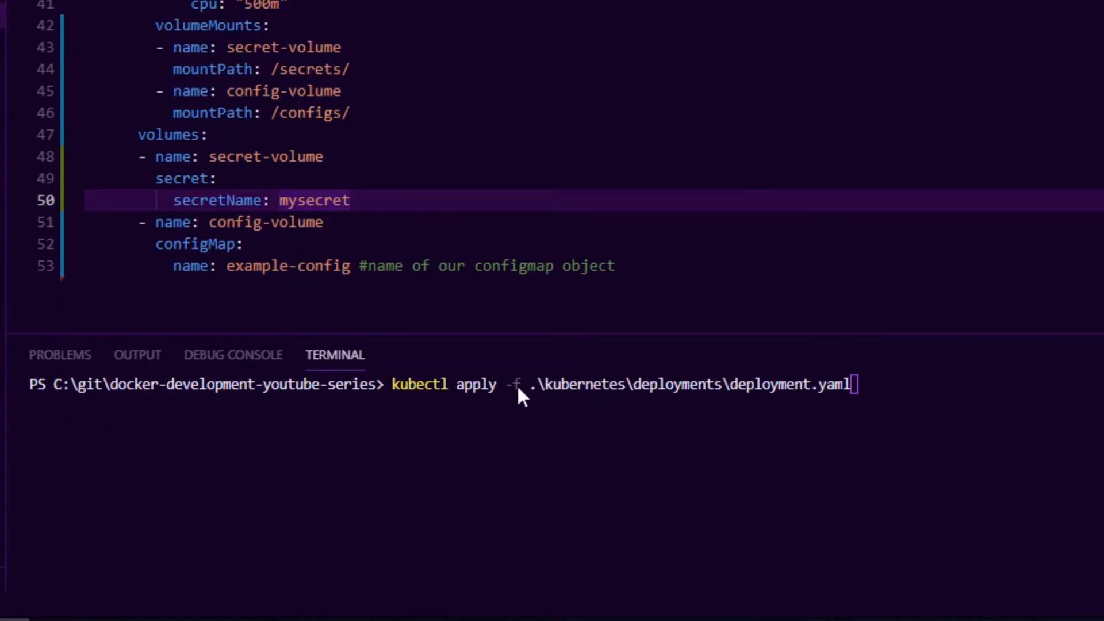
pyautogui.moveTo(693, 469)
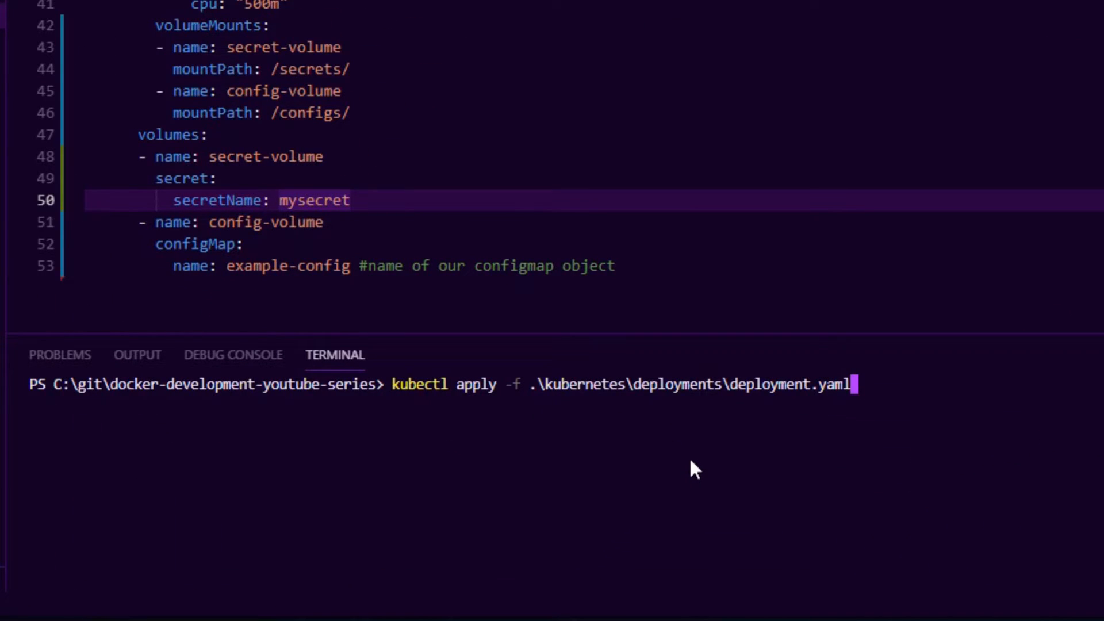
# - Apply the updated deployment.yaml and list the deployment and its pods
pyautogui.press('Enter')
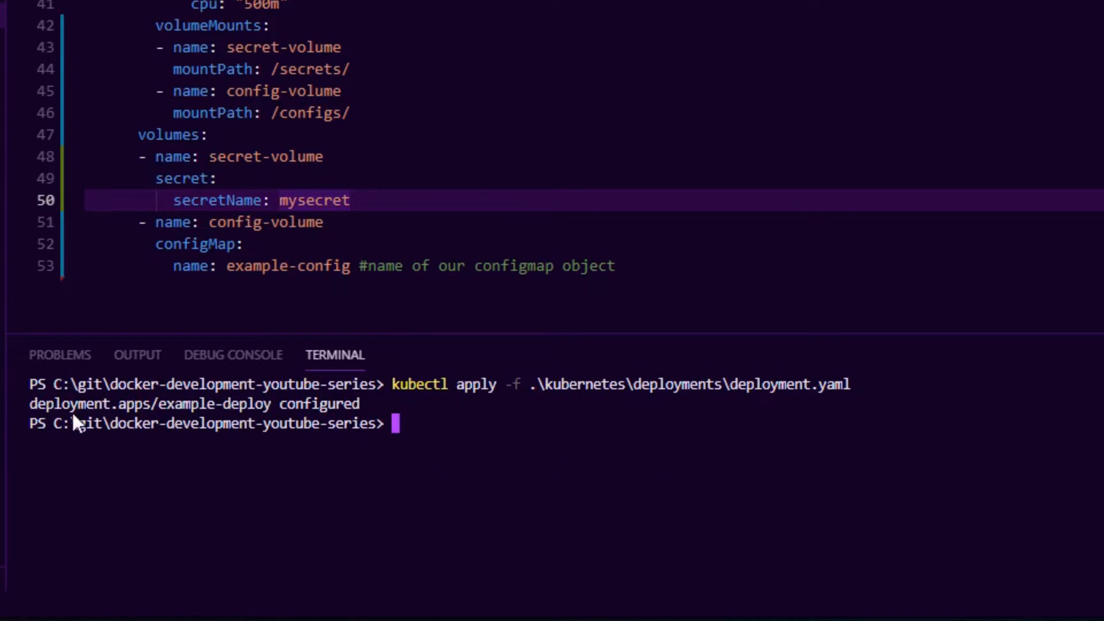
pyautogui.moveTo(447, 453)
pyautogui.write('kubectl get deploy')
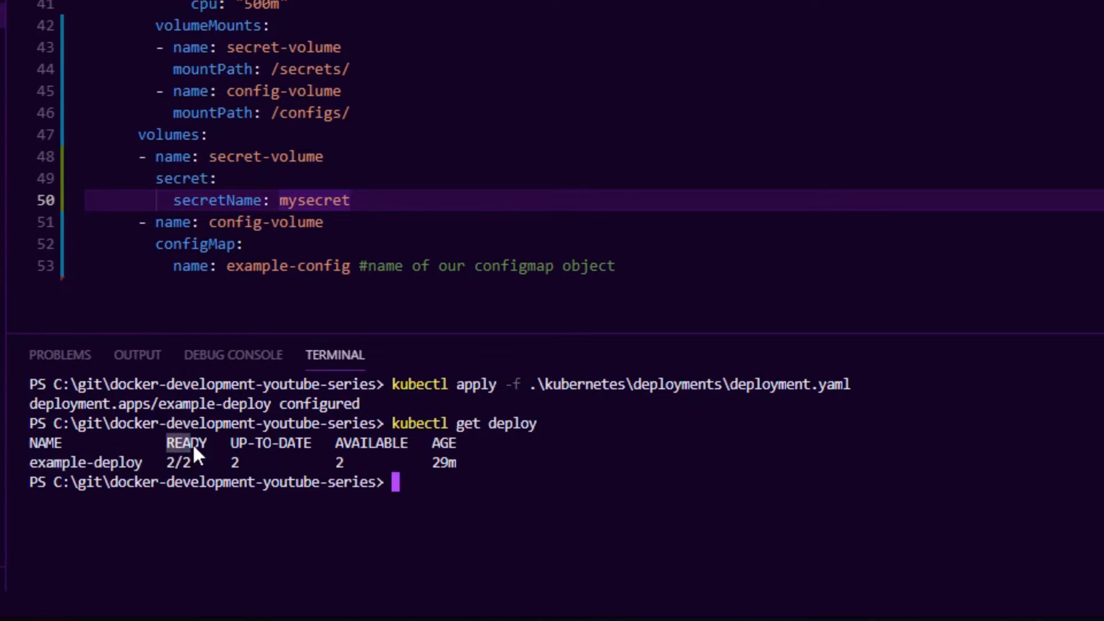
pyautogui.moveTo(402, 510)
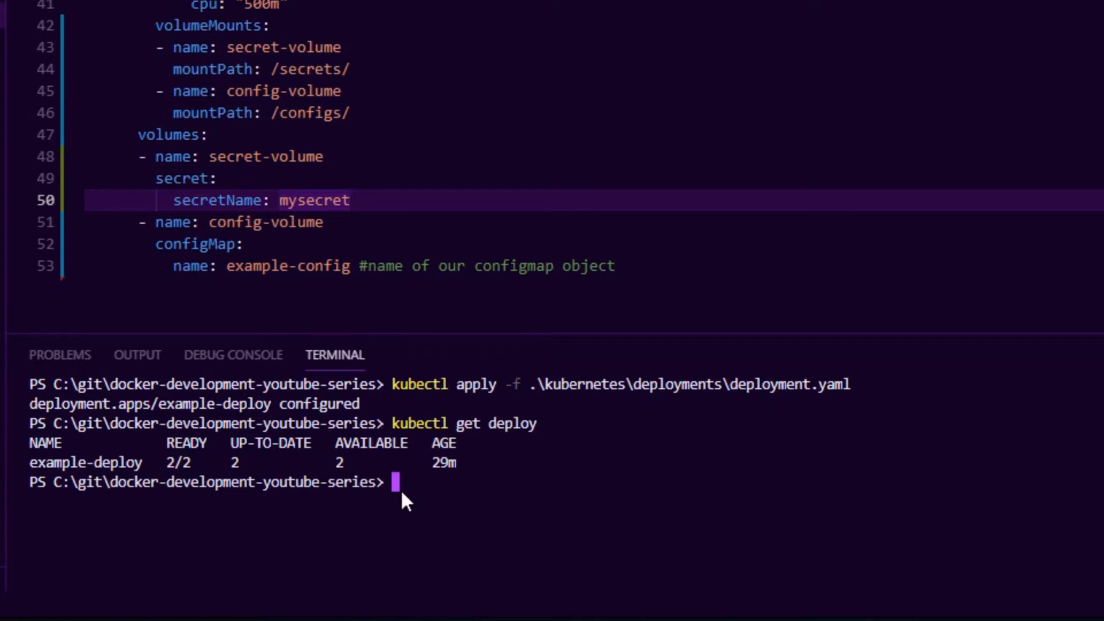
pyautogui.write('kubectl get pods')
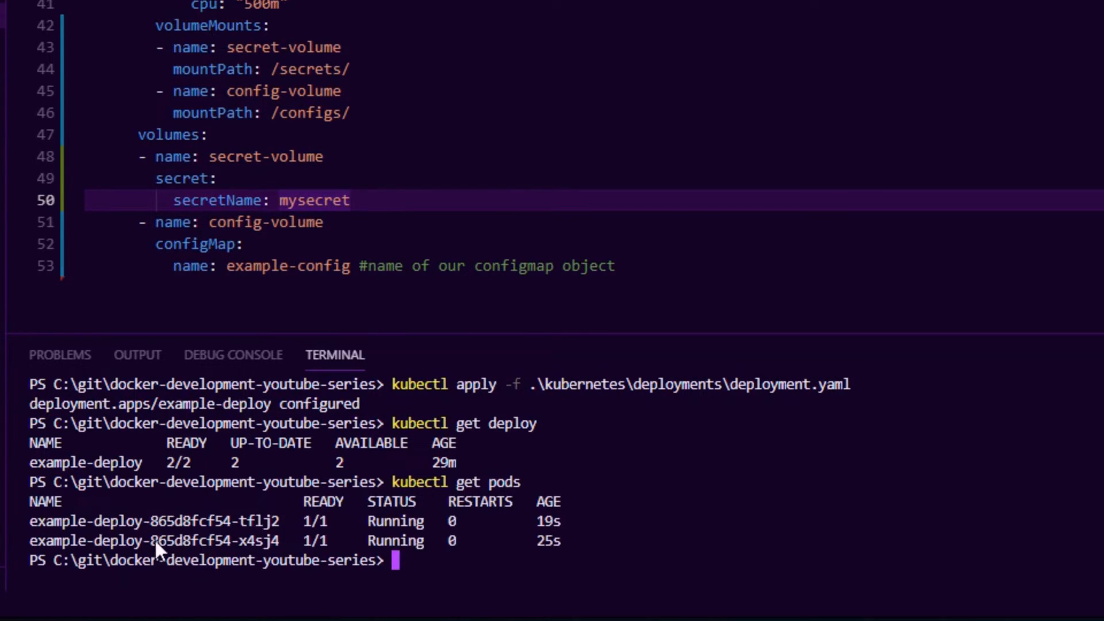
pyautogui.write('ku')
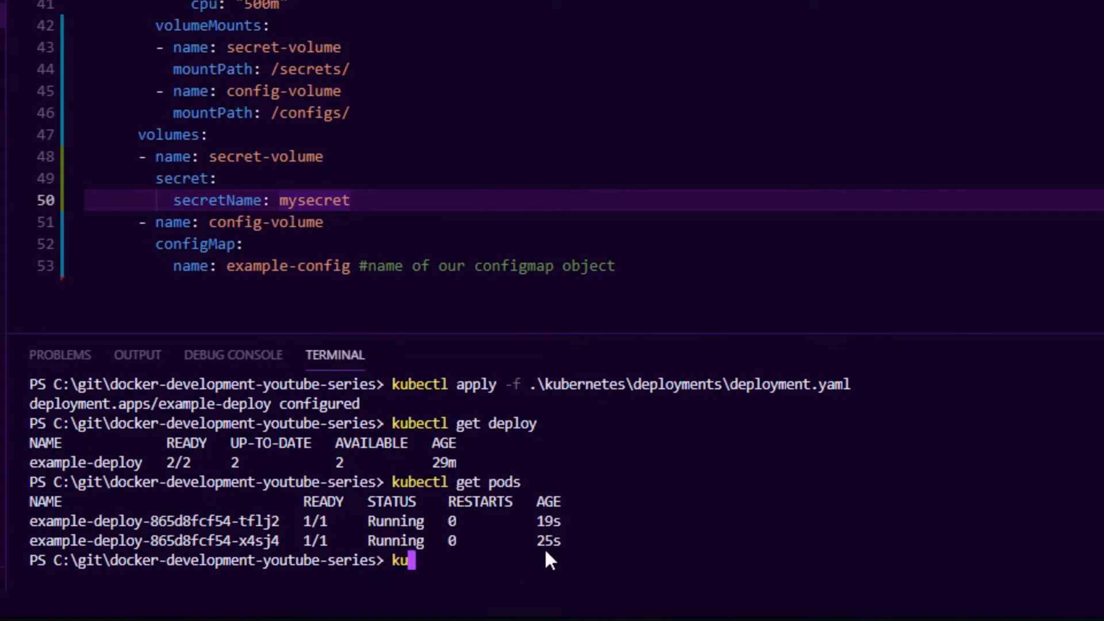
# - Show logs of pod example-deploy-865d8fcf54-tflj2 reporting config and secret loaded
pyautogui.write('bectl logs')
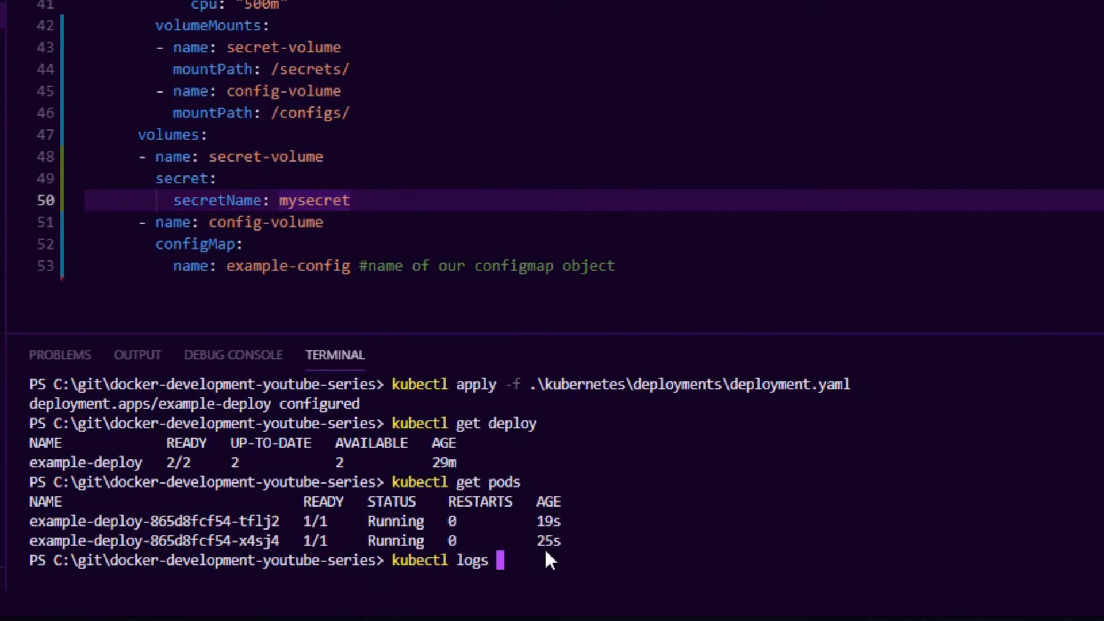
pyautogui.write('example-deploy-865d8fcf54-tflj2')
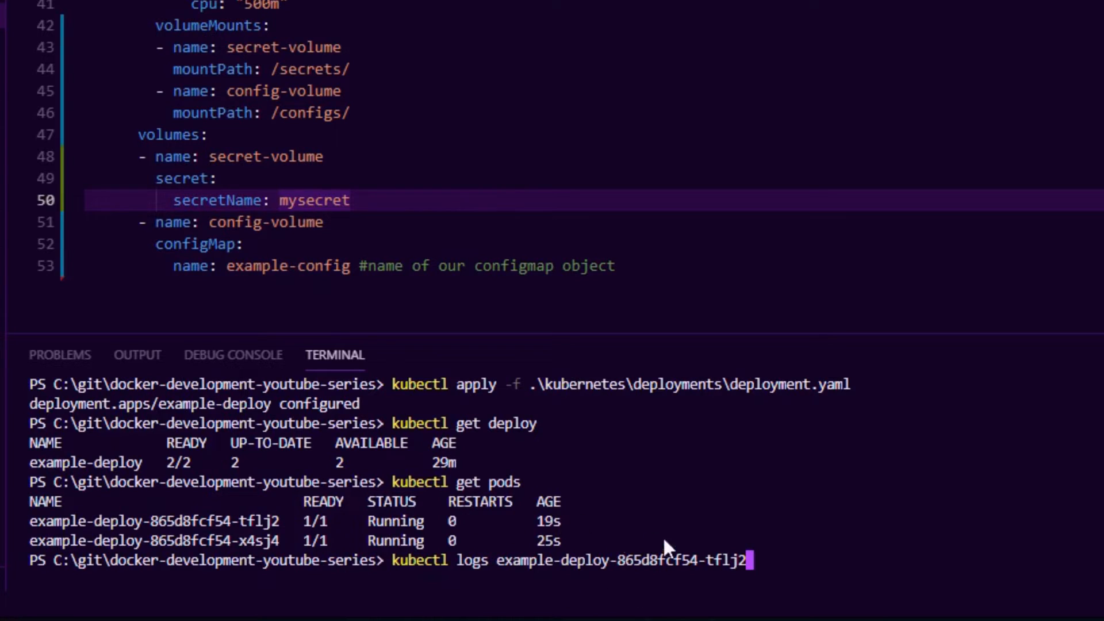
pyautogui.press('Enter')
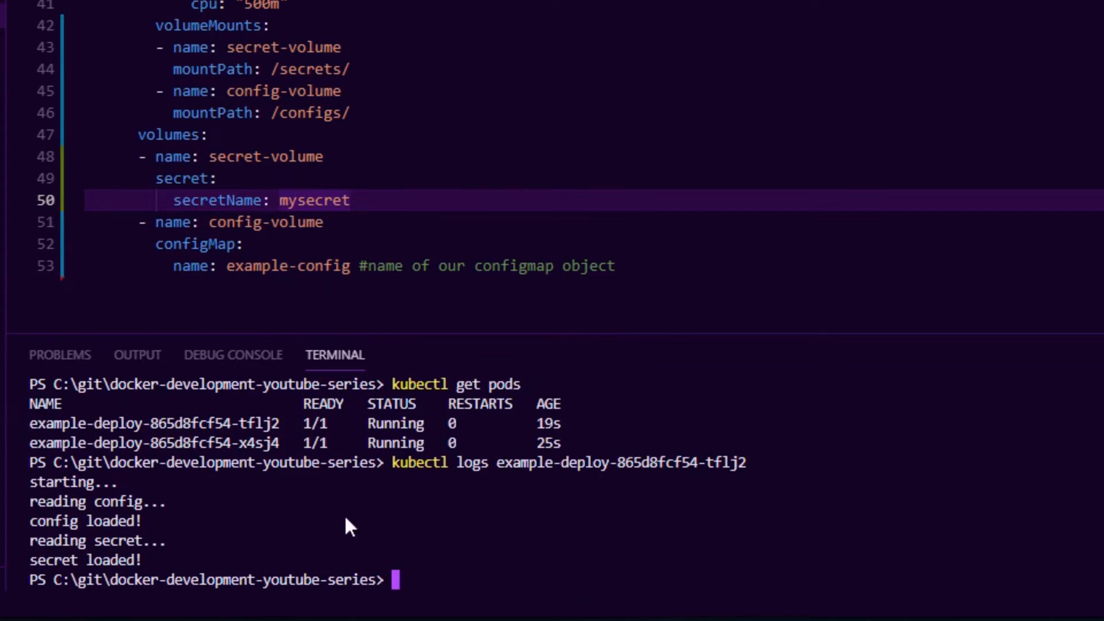